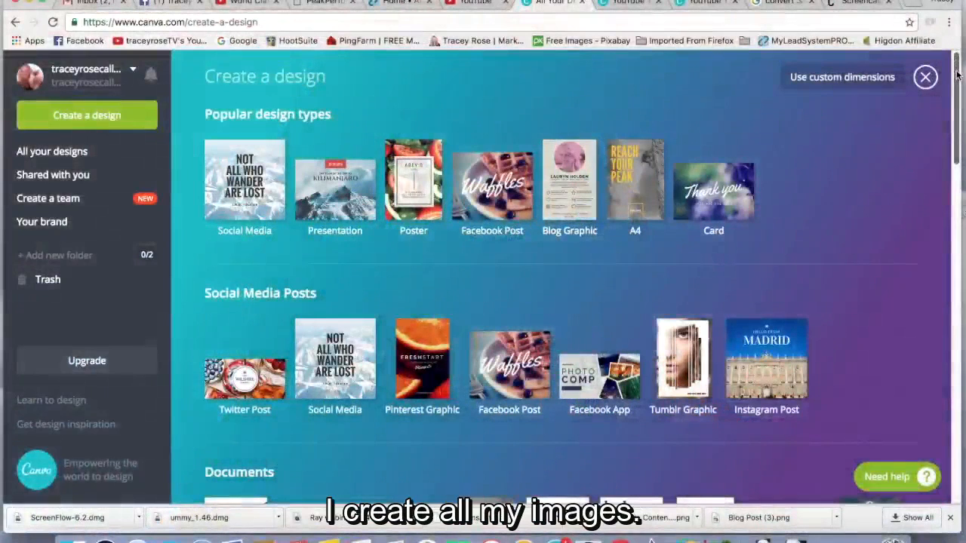
# - Scroll the create-a-design page down to the Social Media & Email Headers section
pyautogui.scroll(-3)
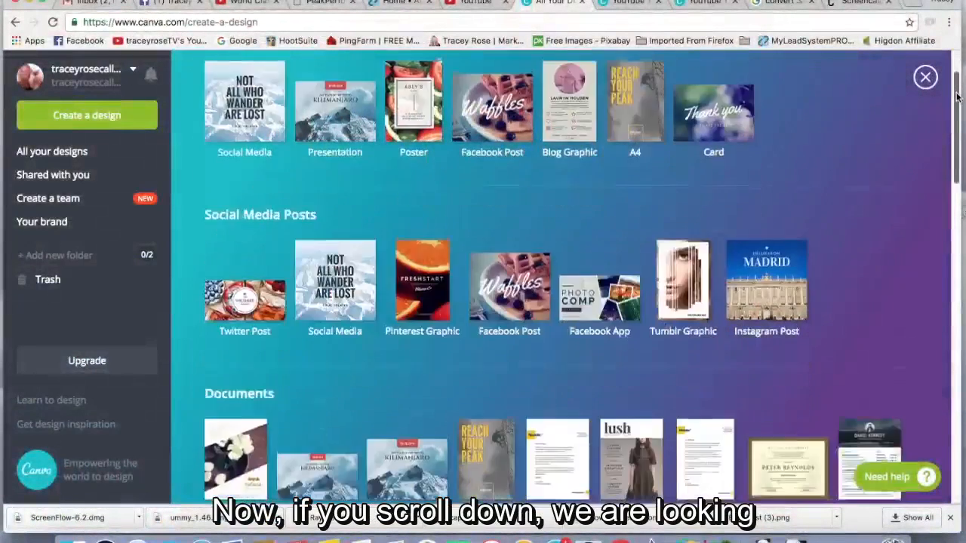
pyautogui.scroll(-3)
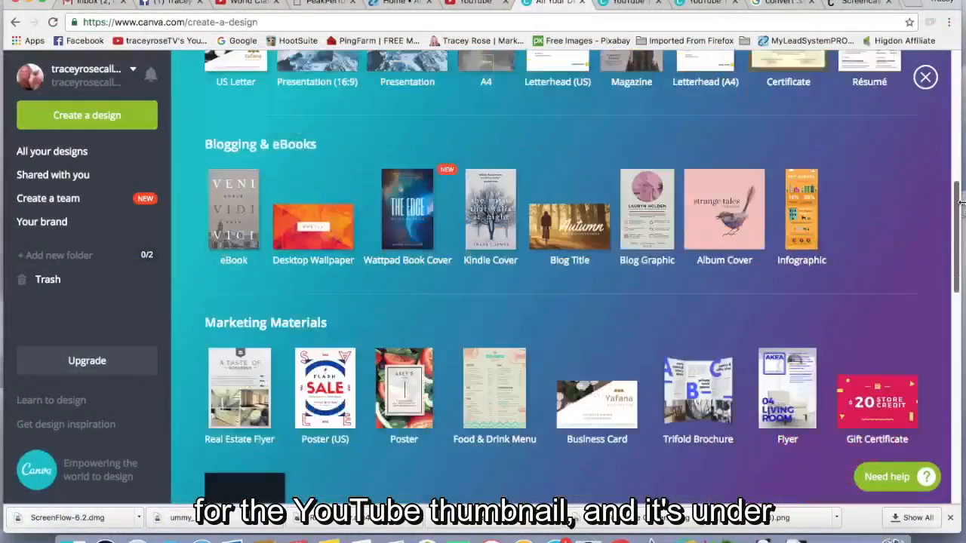
pyautogui.scroll(-3)
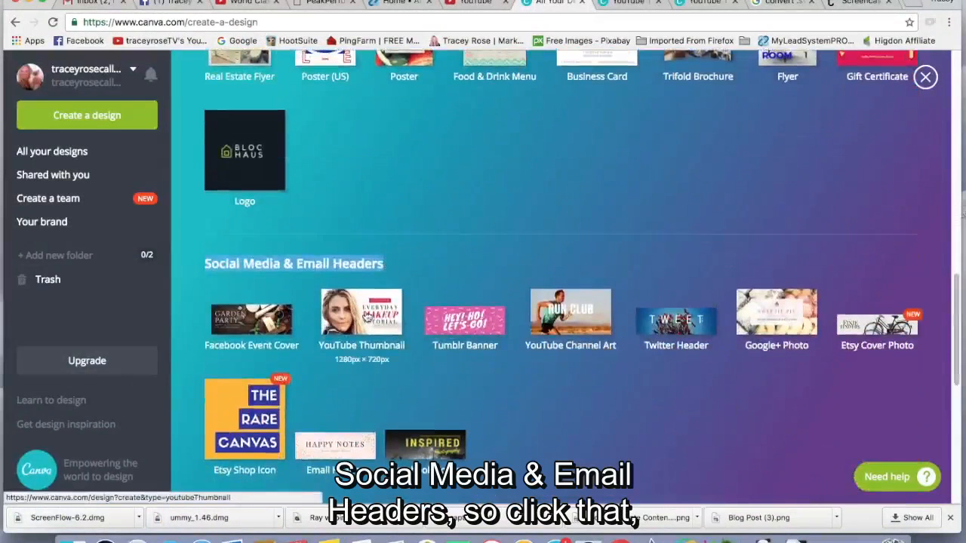
# - Start a blank 1280×720 YouTube Thumbnail design and glance at the blog's example photo
pyautogui.click(360, 311)
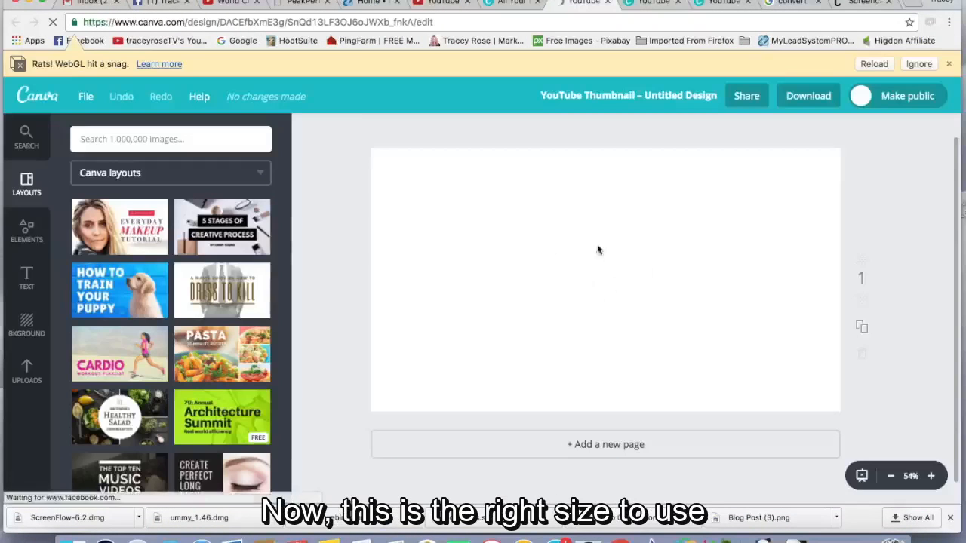
pyautogui.moveTo(577, 307)
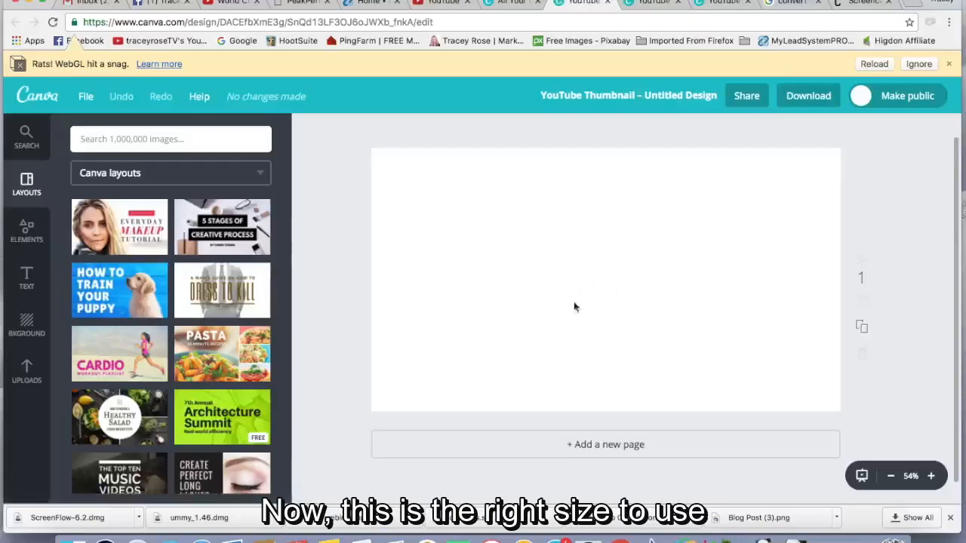
pyautogui.moveTo(646, 364)
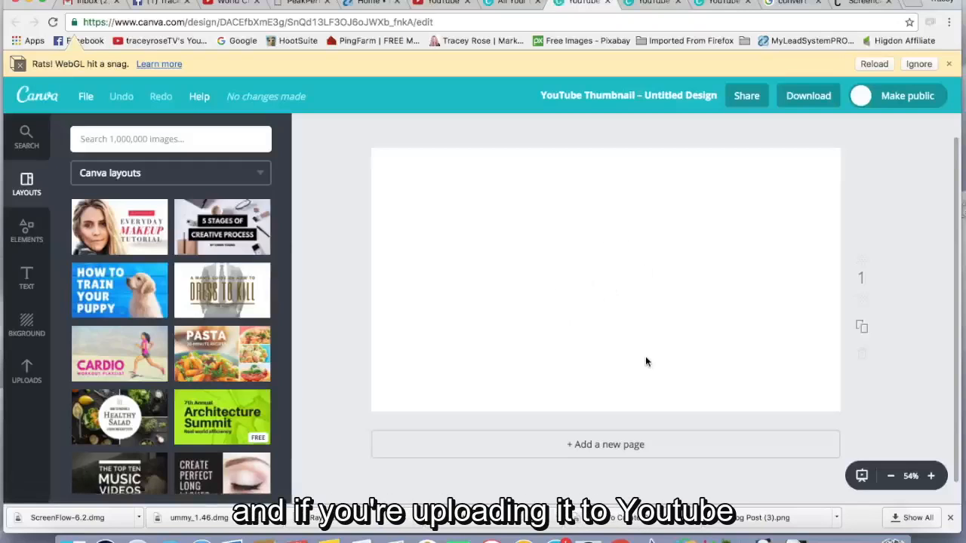
pyautogui.moveTo(736, 238)
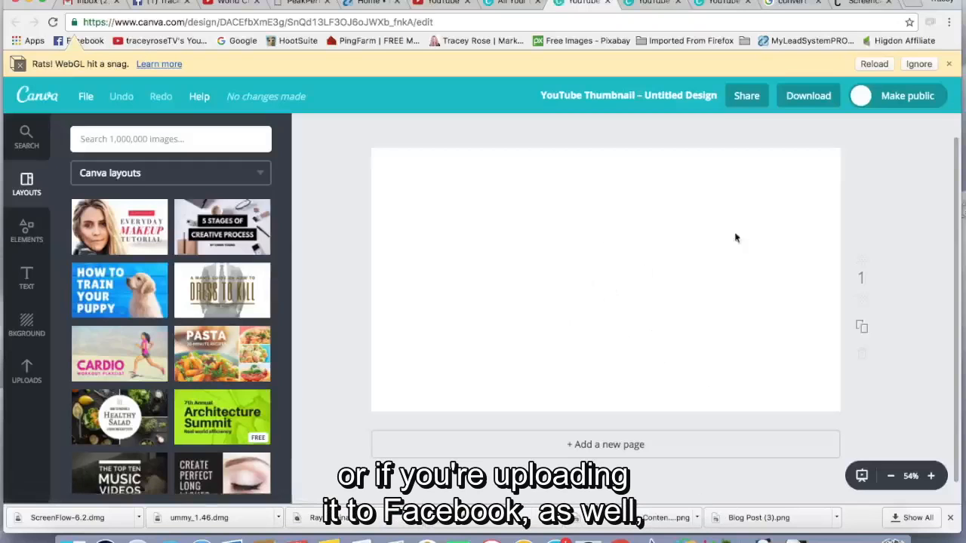
pyautogui.moveTo(646, 336)
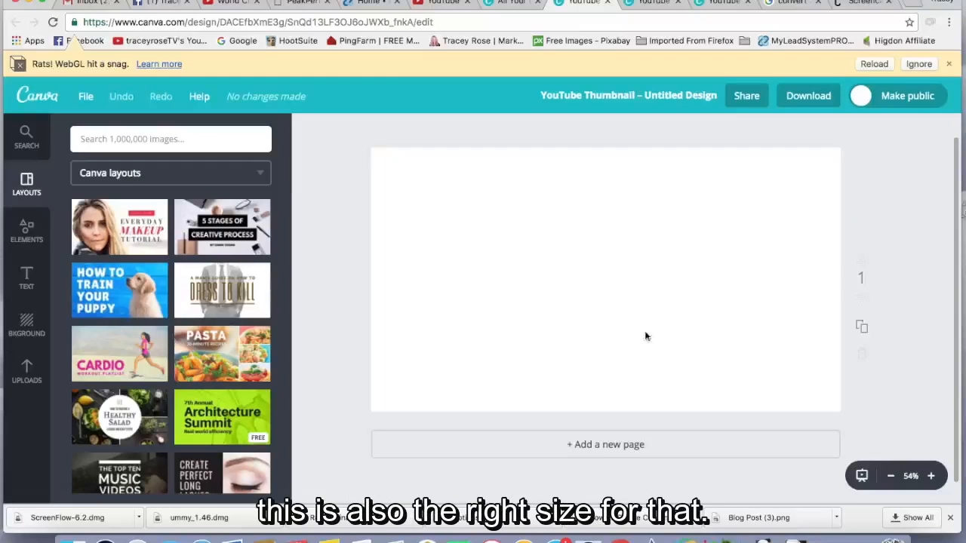
pyautogui.moveTo(603, 295)
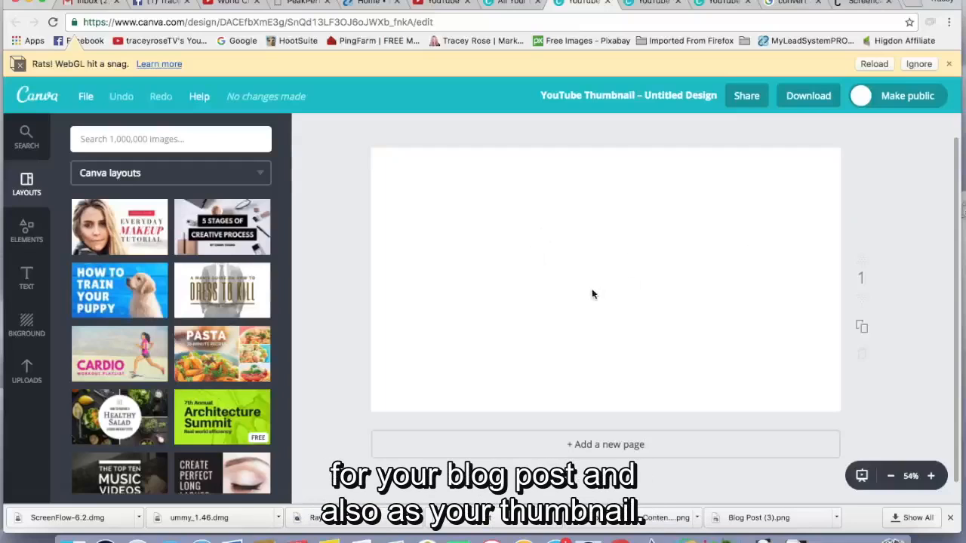
pyautogui.moveTo(325, 295)
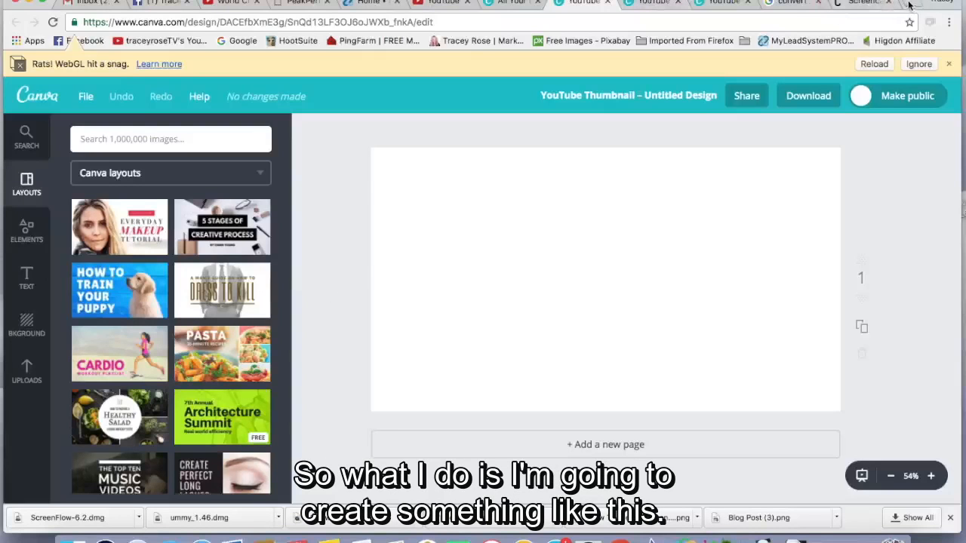
pyautogui.click(861, 3)
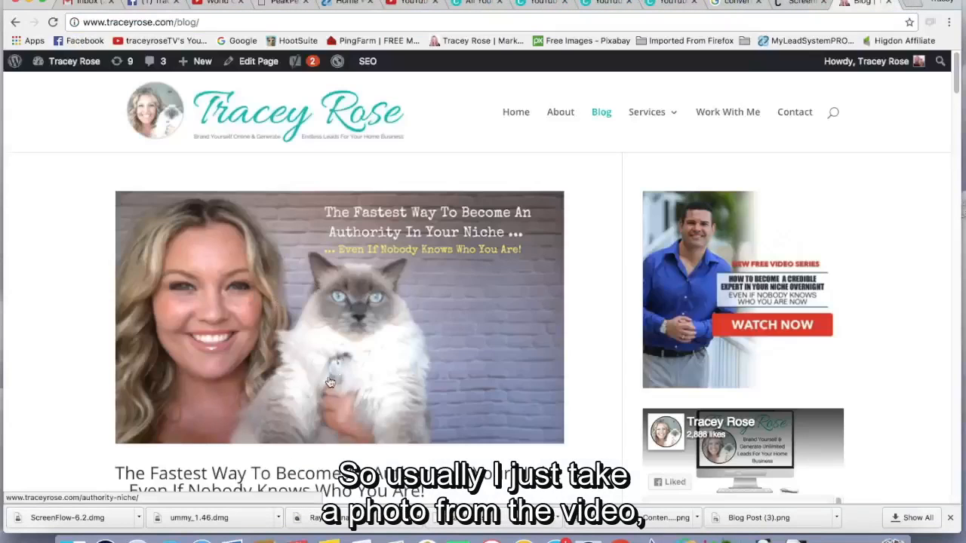
pyautogui.moveTo(435, 326)
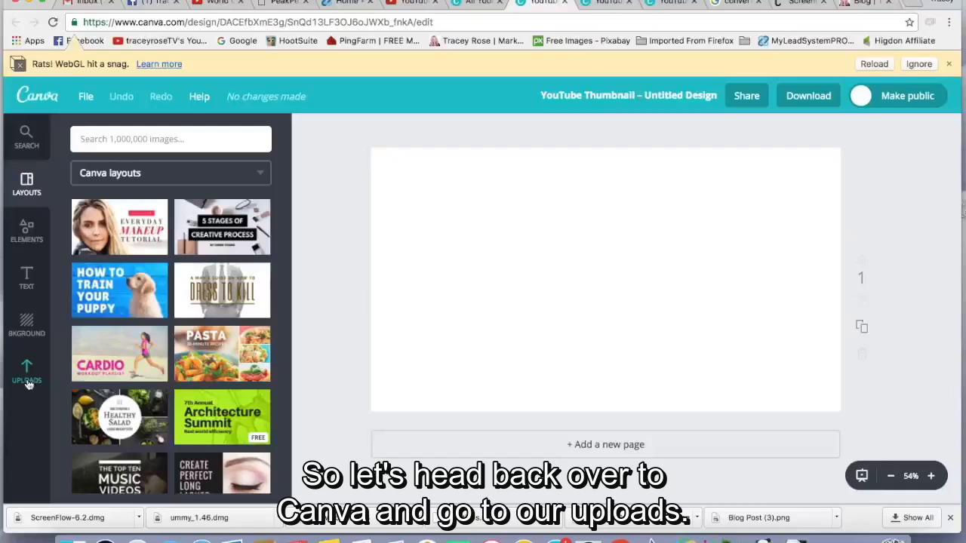
pyautogui.moveTo(30, 369)
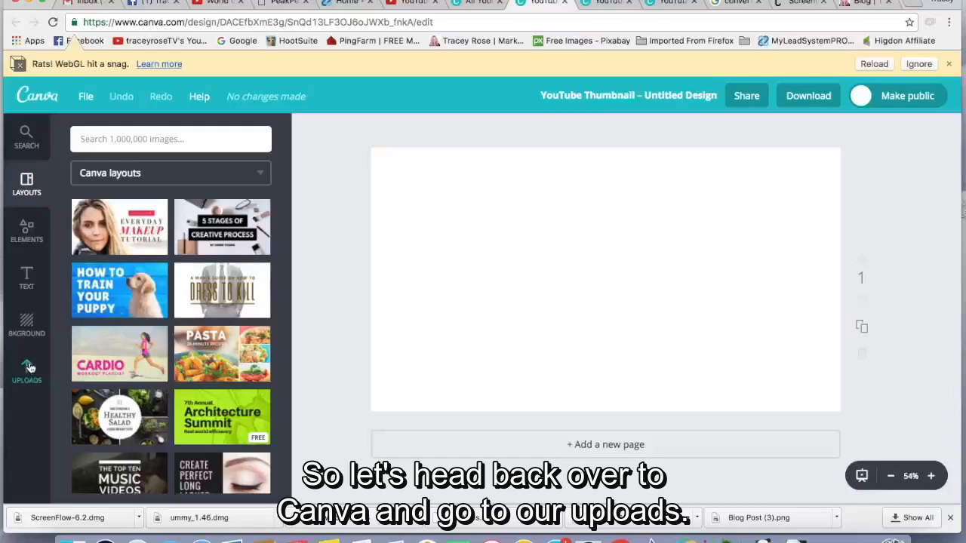
# - Place the uploaded woman-and-cat photo from Uploads onto the thumbnail page
pyautogui.click(27, 370)
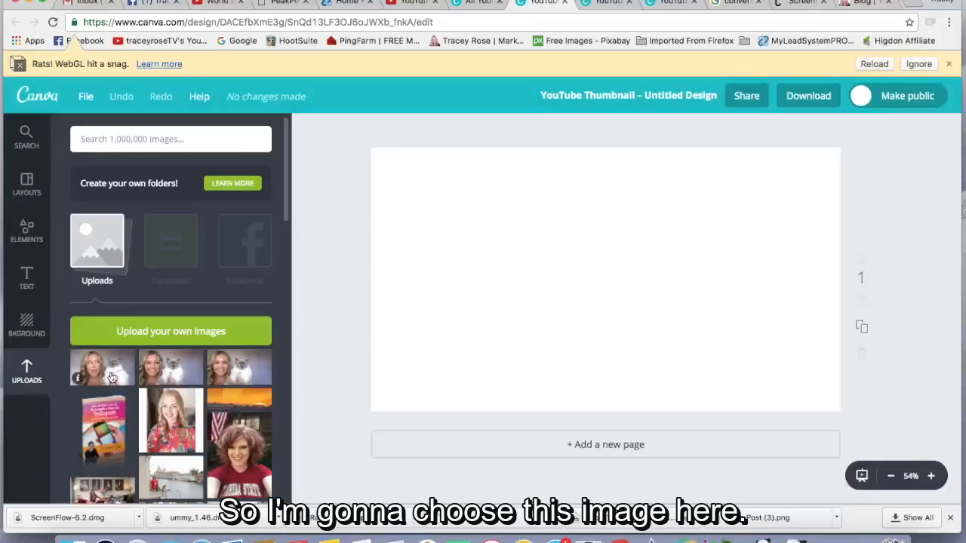
pyautogui.click(102, 369)
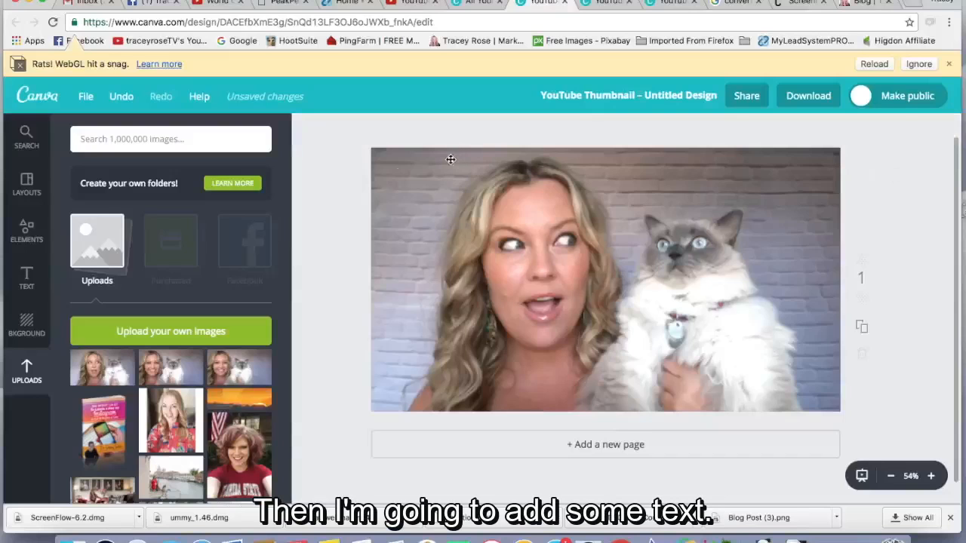
# - Add a heading reading 'How To Create Content That Demands Attention' over the photo
pyautogui.click(27, 279)
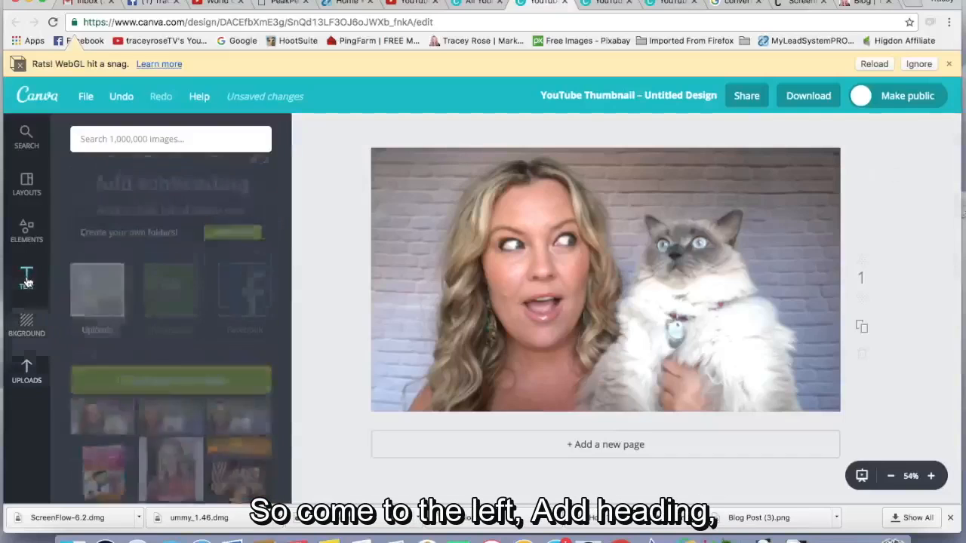
pyautogui.click(27, 278)
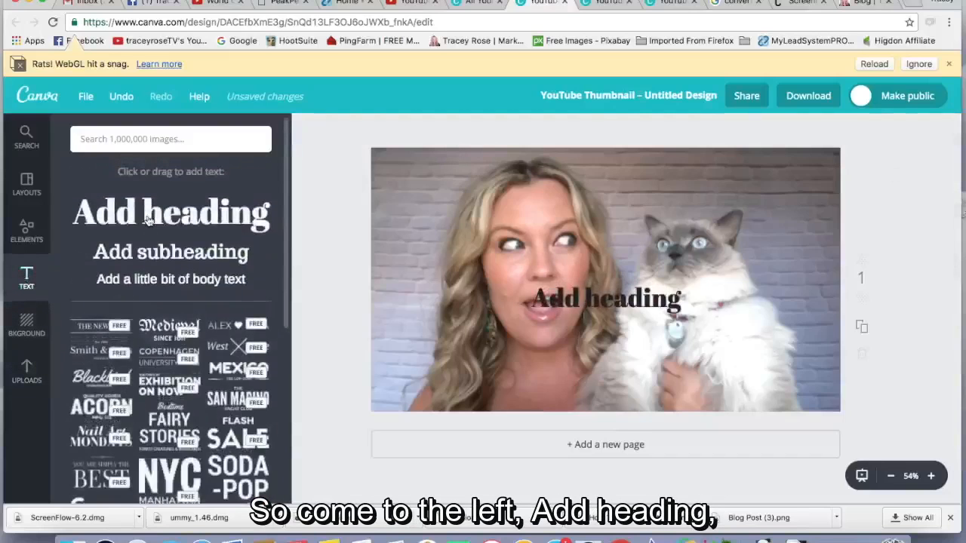
pyautogui.click(607, 297)
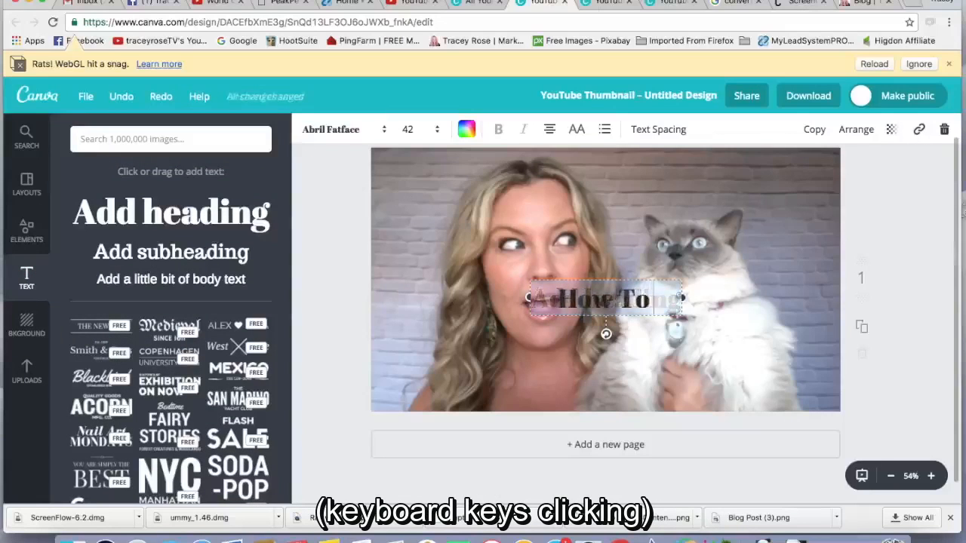
pyautogui.write('How To Create Content That Demands Attentio')
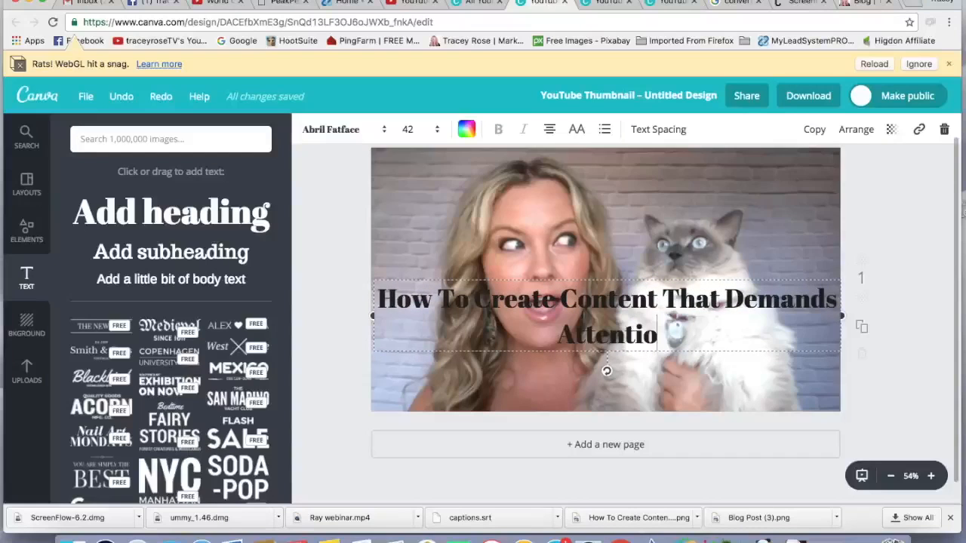
pyautogui.write('n')
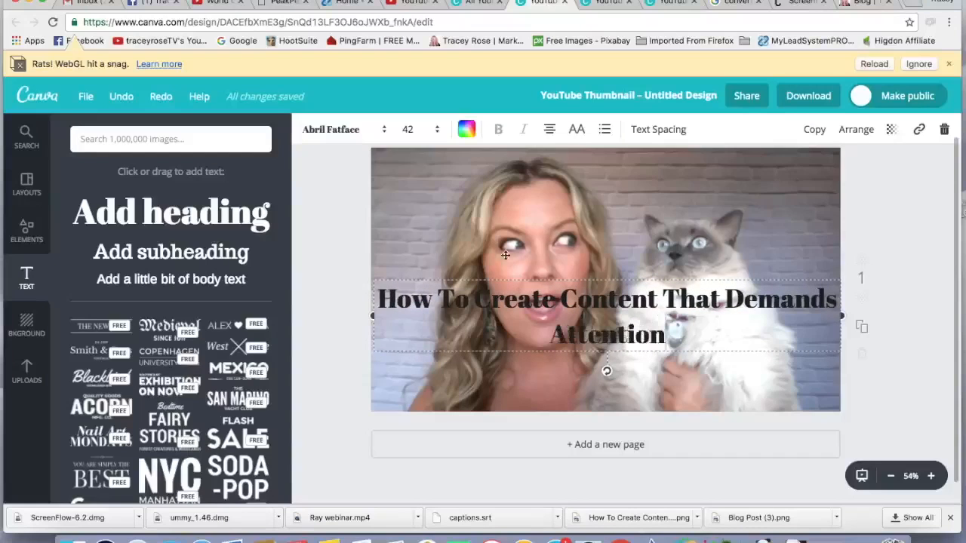
# - Change the title font to Special Elite
pyautogui.click(345, 129)
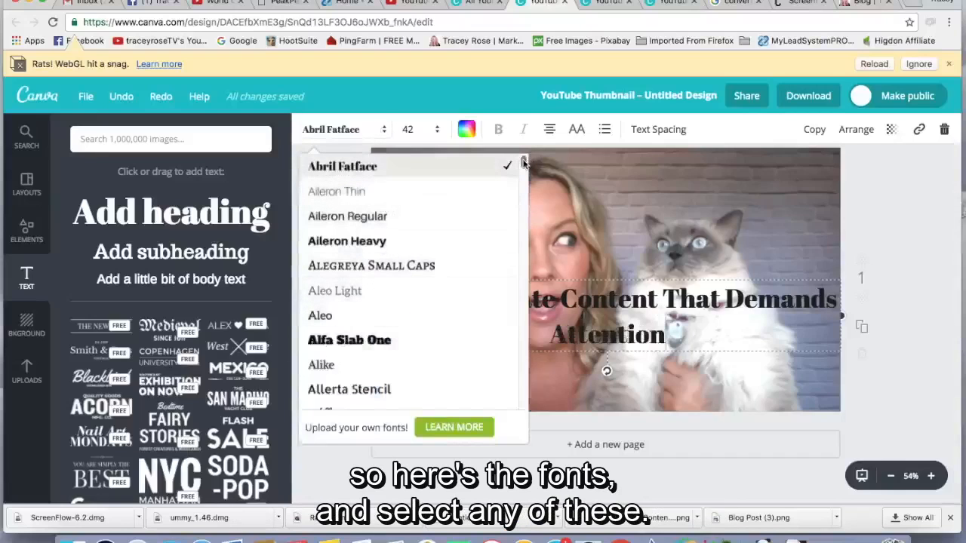
pyautogui.scroll(-3)
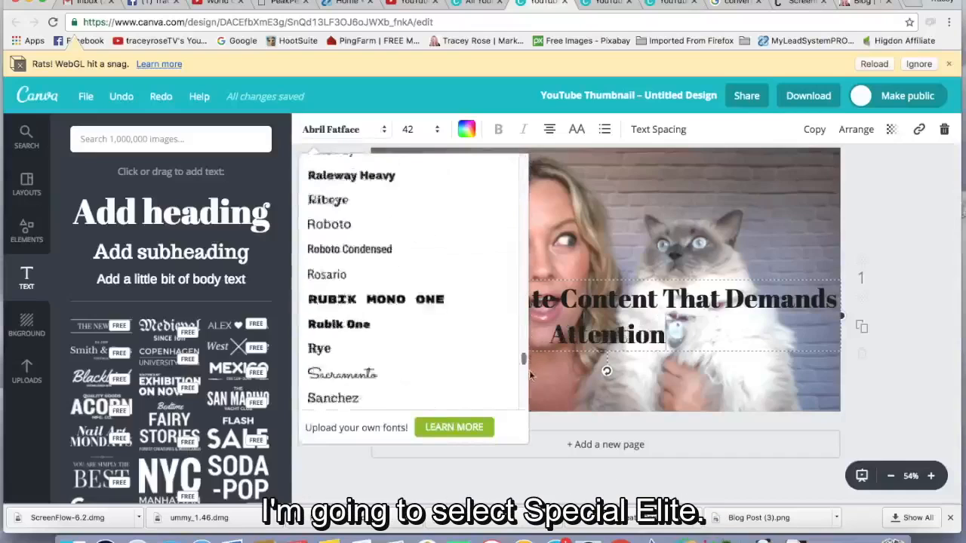
pyautogui.scroll(-3)
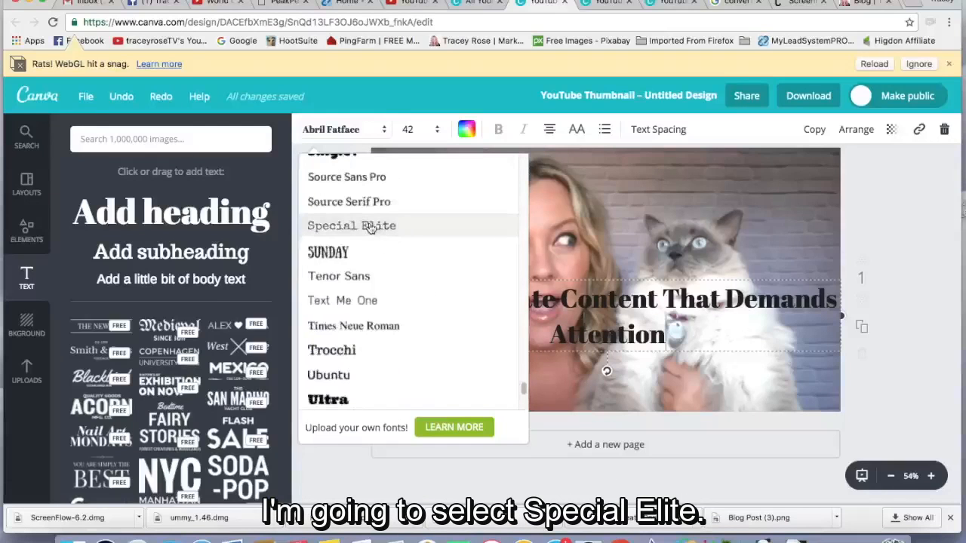
pyautogui.click(351, 227)
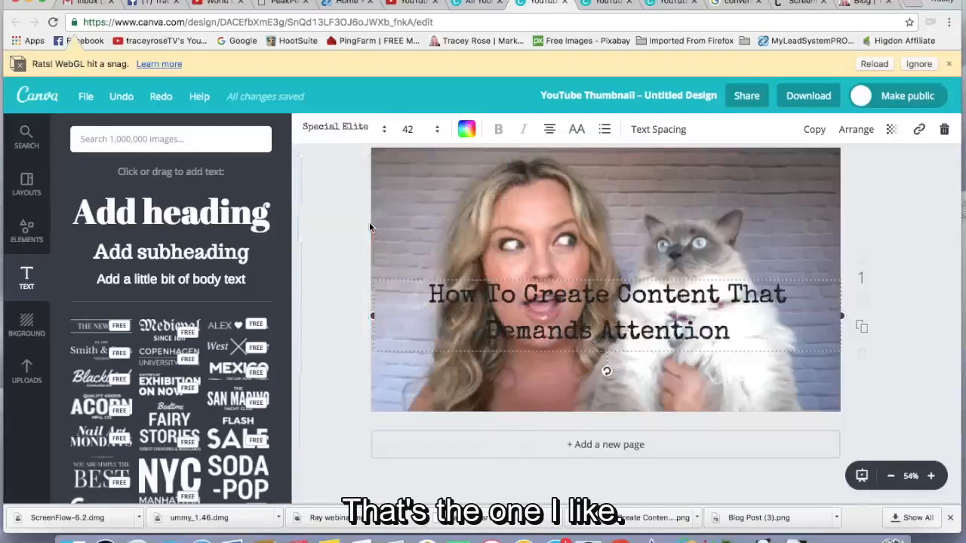
# - Colour the title yellow and squeeze it onto two lines at the upper right
pyautogui.click(465, 129)
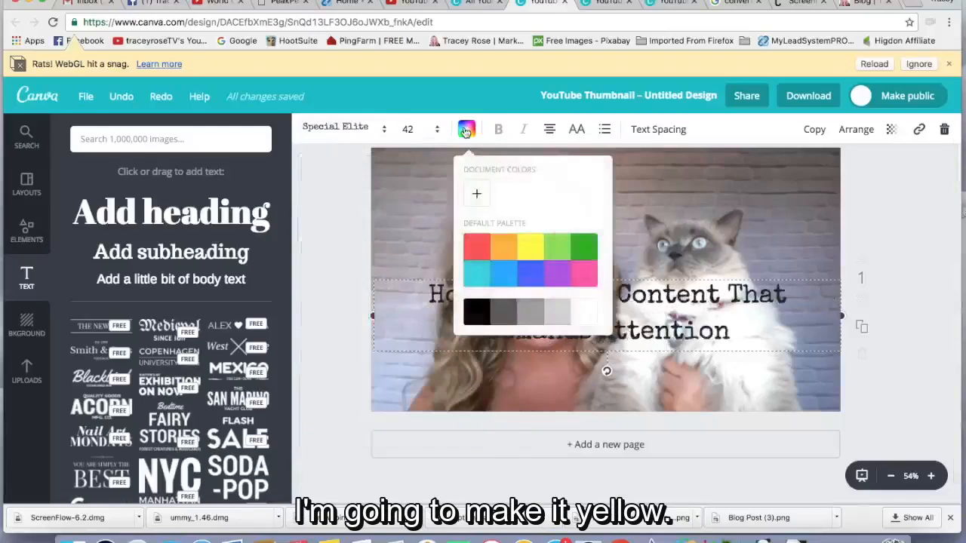
pyautogui.click(531, 246)
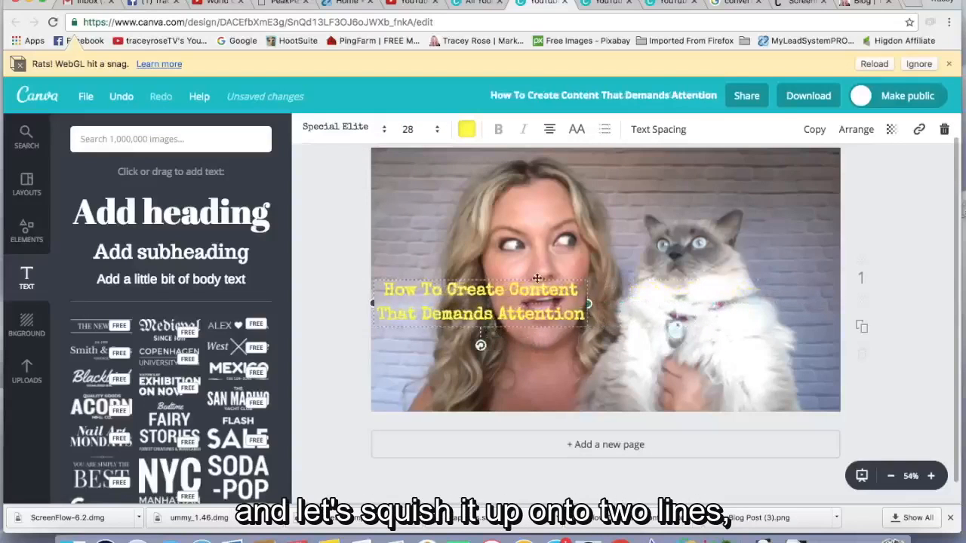
pyautogui.moveTo(480, 302); pyautogui.dragTo(722, 181)
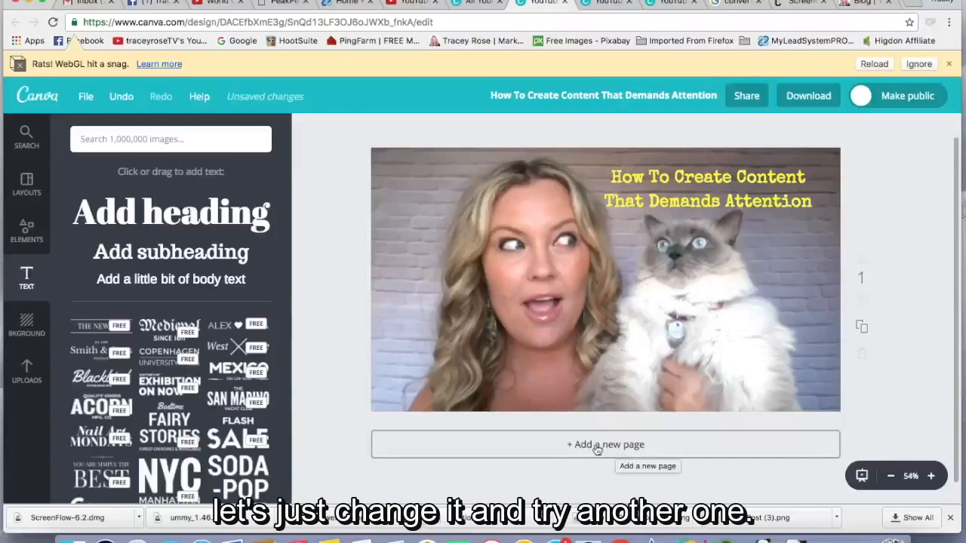
# - Add a second page and fill it with the teal striped background pattern
pyautogui.click(605, 444)
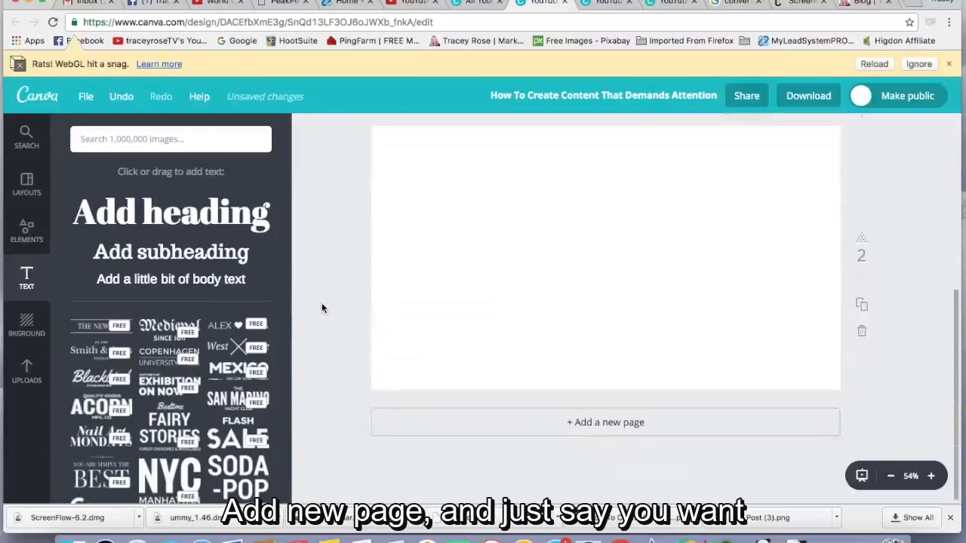
pyautogui.click(27, 323)
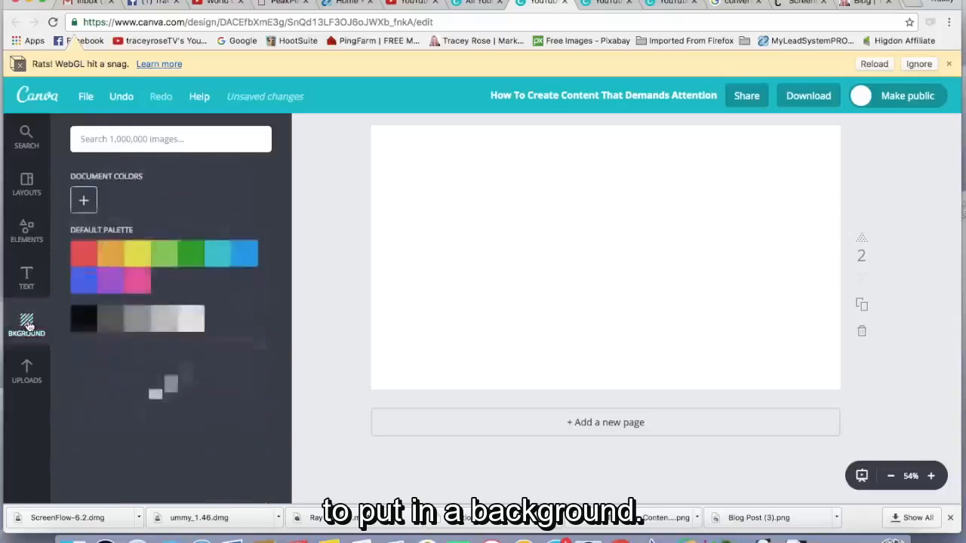
pyautogui.click(27, 323)
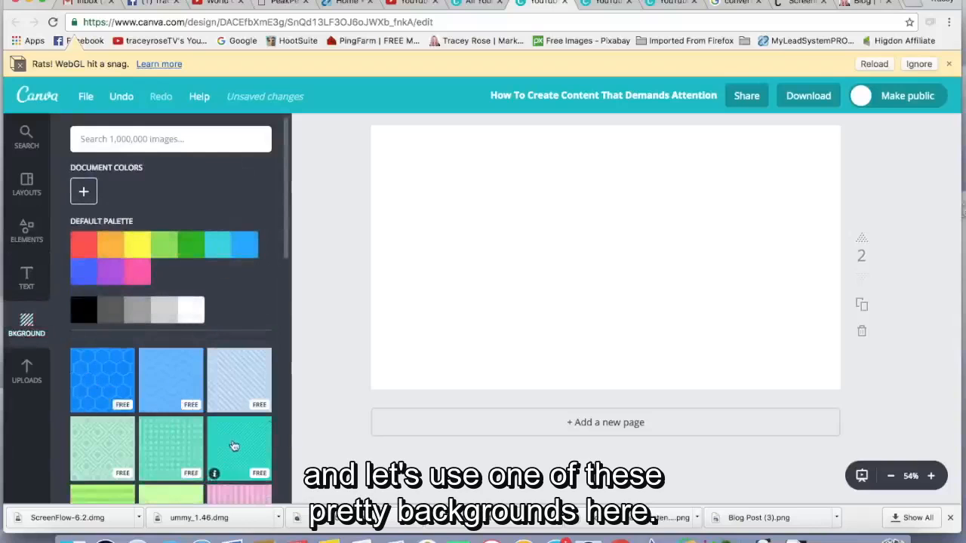
pyautogui.click(238, 450)
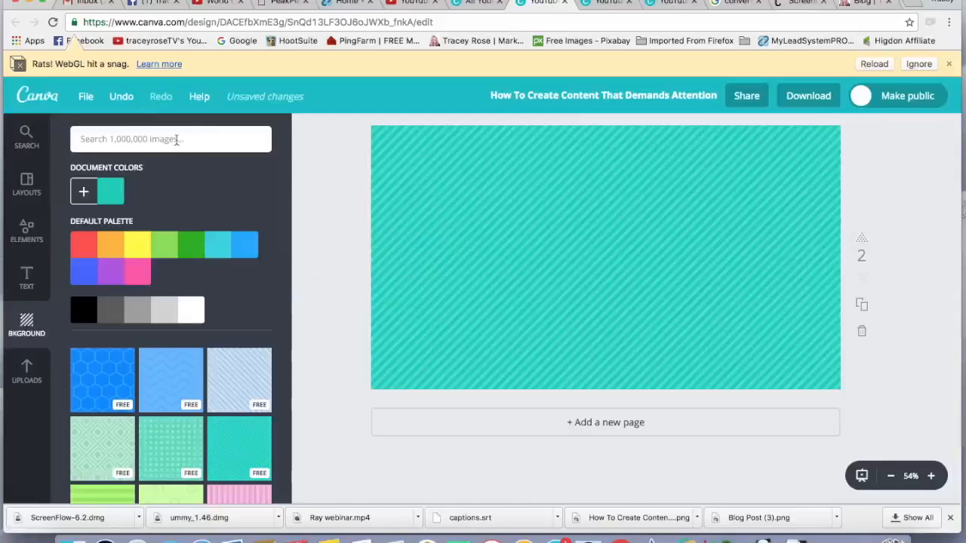
# - Search 'laptop' and add the free laptop illustration to page 2
pyautogui.click(171, 139)
pyautogui.write('laptop')
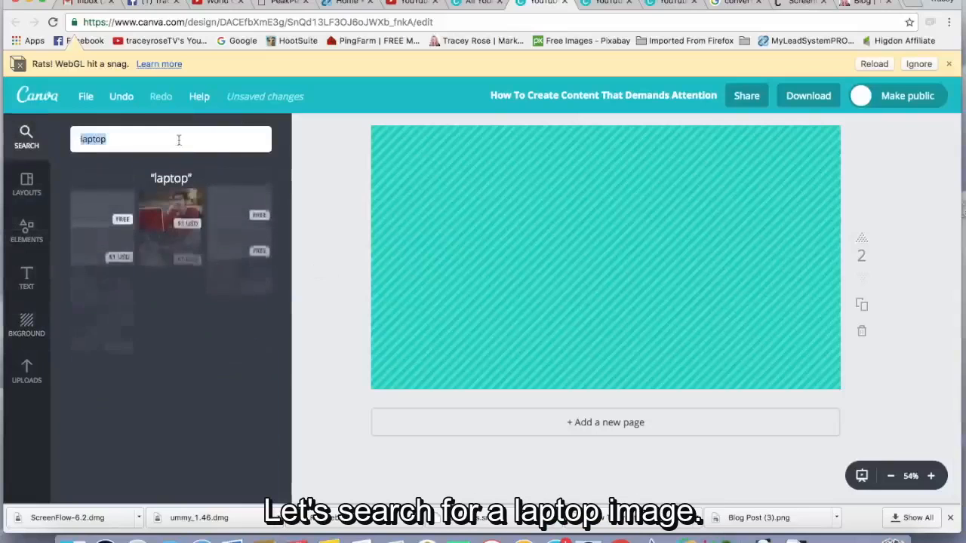
pyautogui.press('enter')
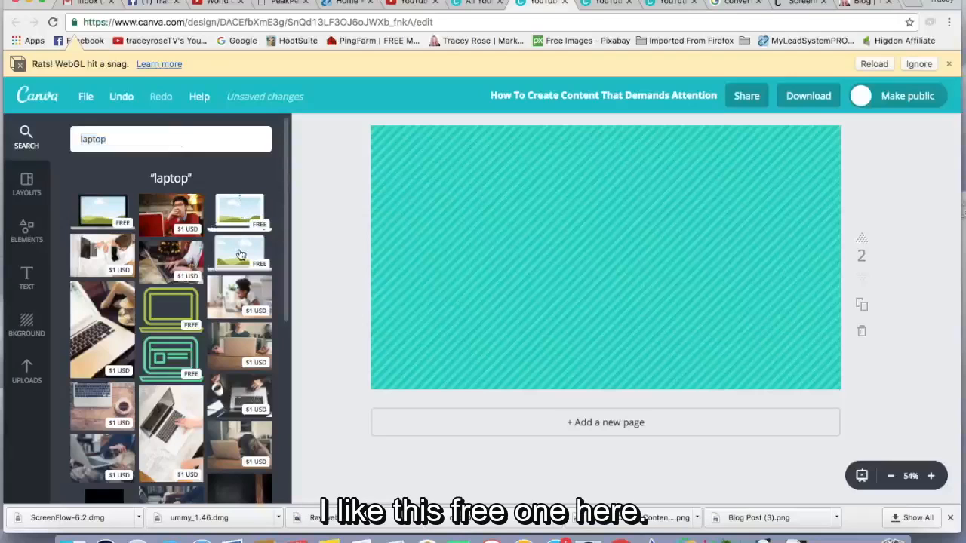
pyautogui.click(605, 256)
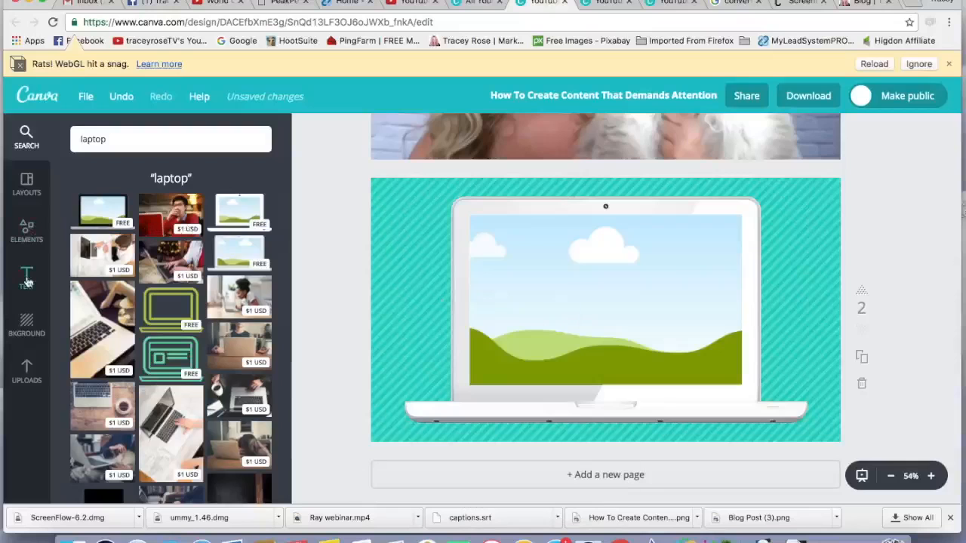
pyautogui.click(28, 229)
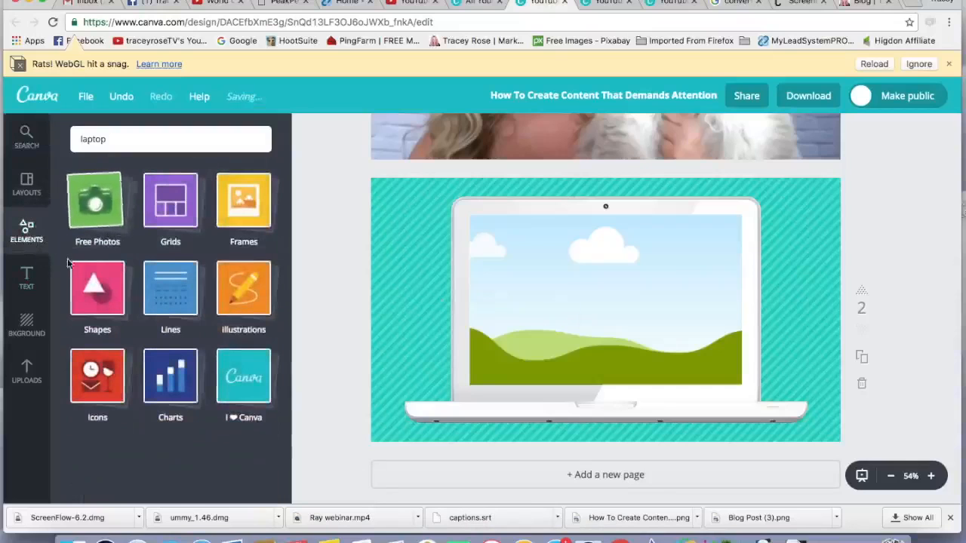
# - Add a black square from Shapes and fit it over the laptop's screen
pyautogui.click(96, 290)
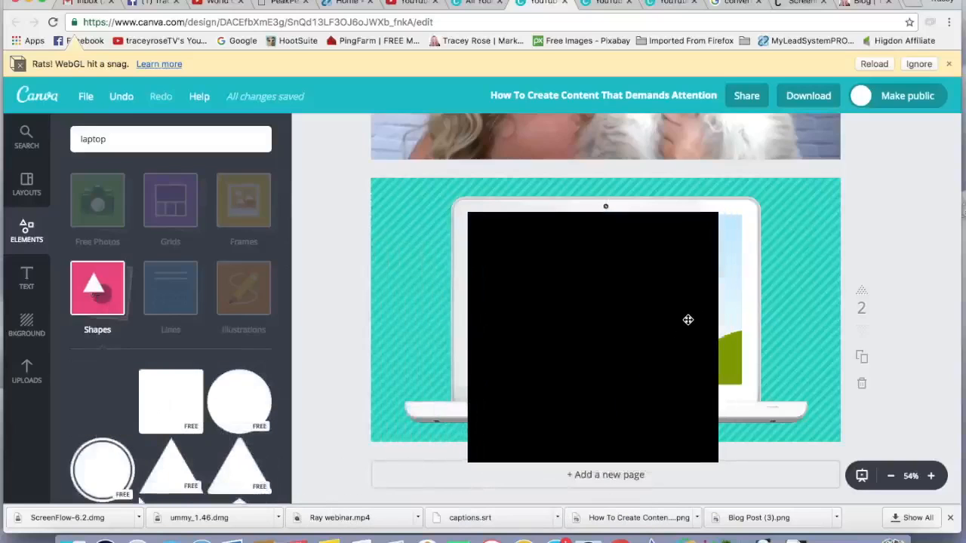
pyautogui.click(592, 317)
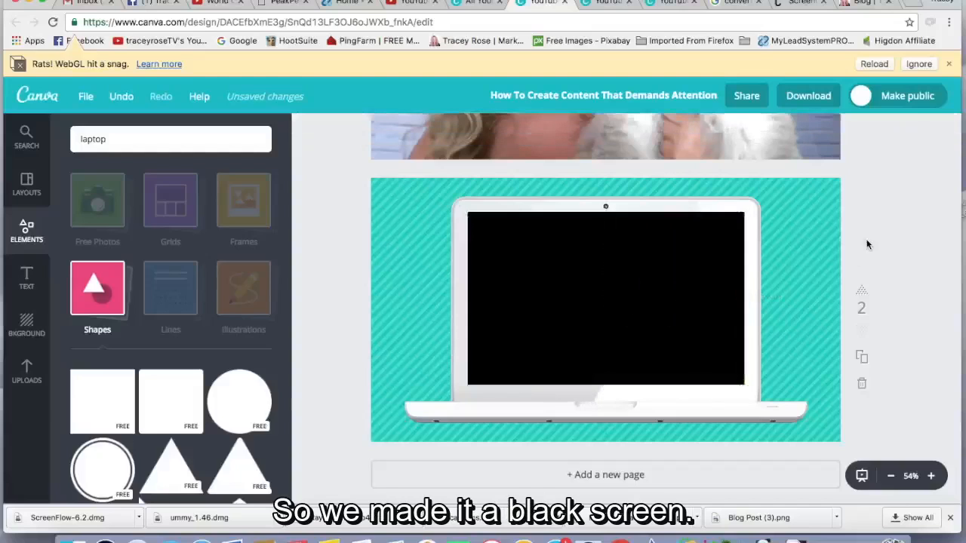
pyautogui.moveTo(38, 264)
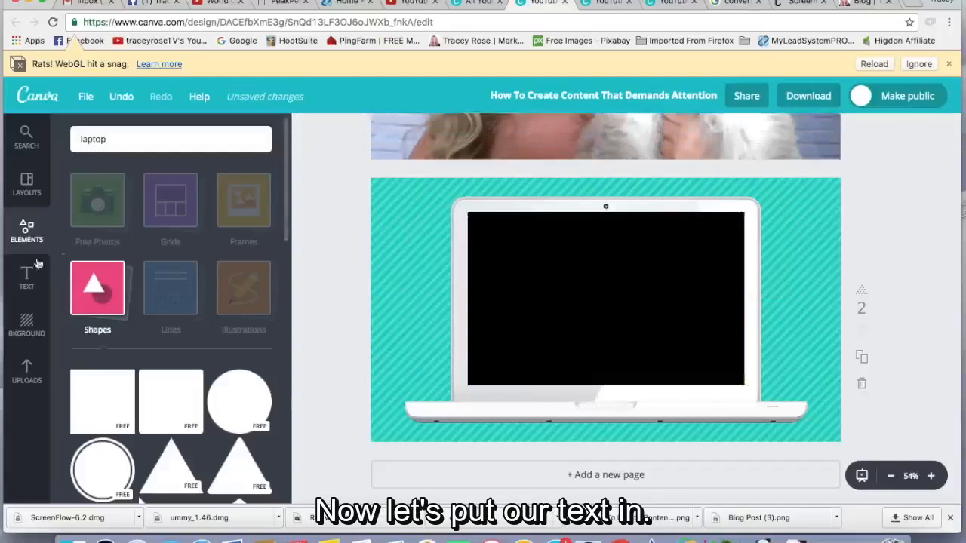
# - Add a pink heading 'How To Create Content That Demands Attention' inside the black screen
pyautogui.click(27, 279)
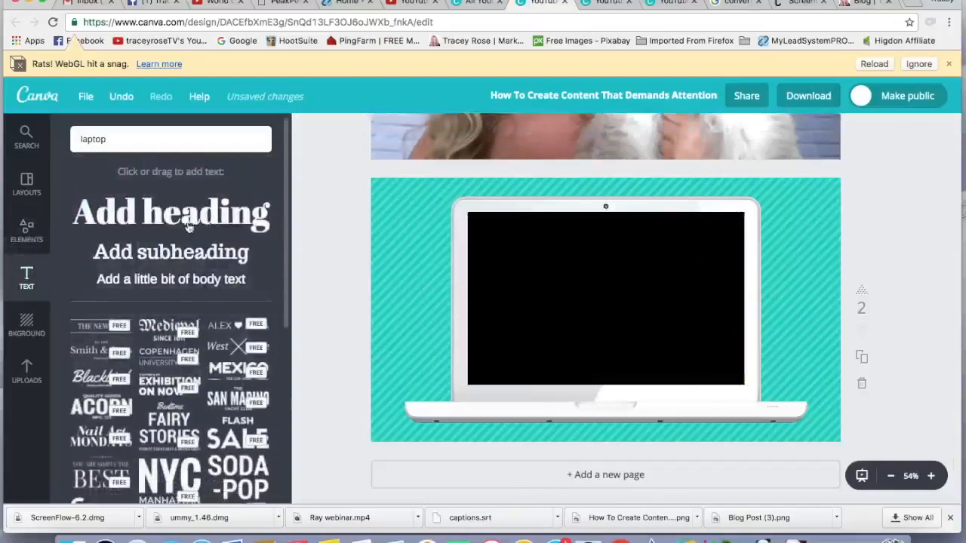
pyautogui.click(170, 214)
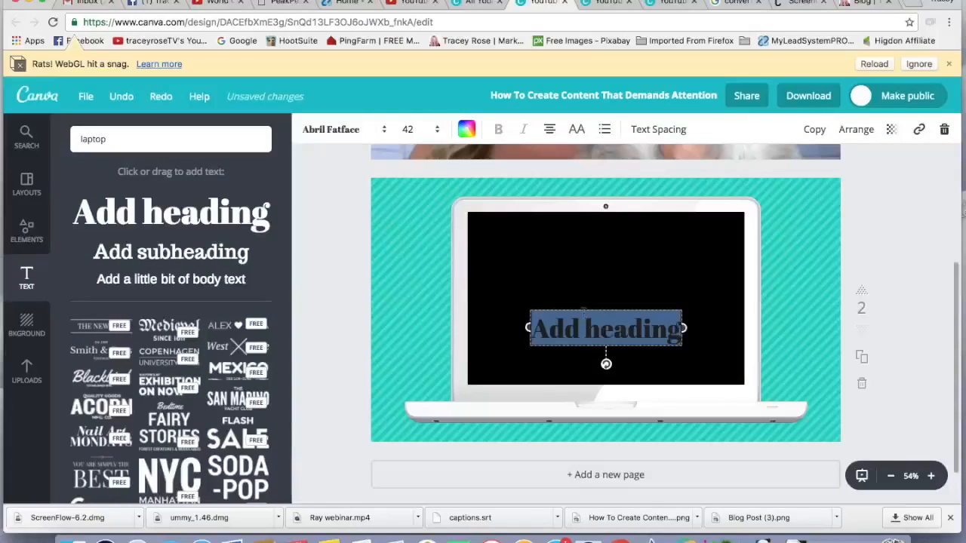
pyautogui.write('How To Create Content That Demands')
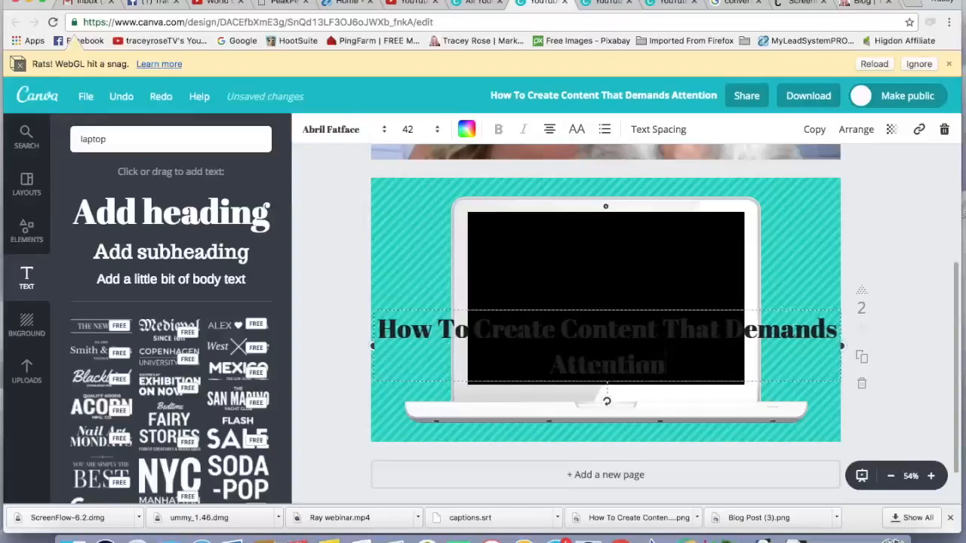
pyautogui.click(467, 130)
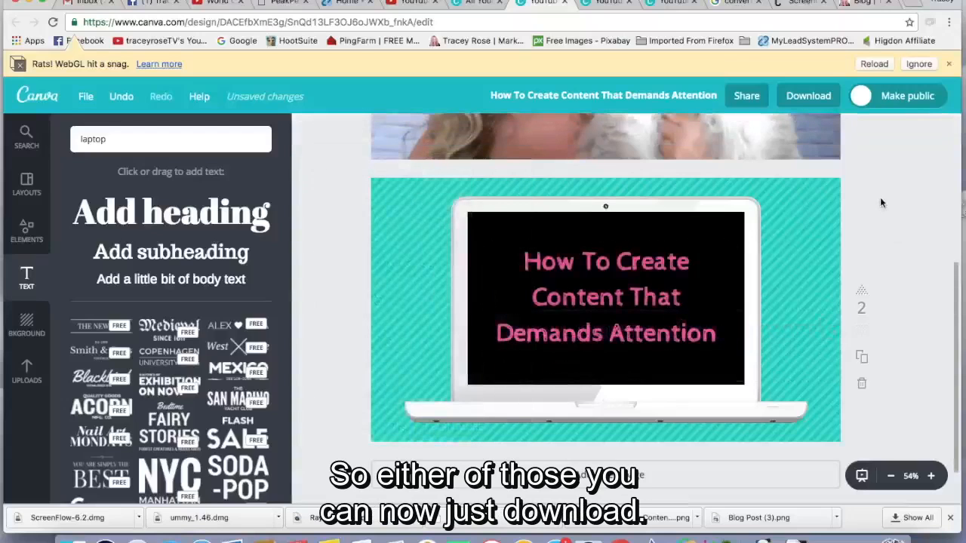
pyautogui.moveTo(853, 91)
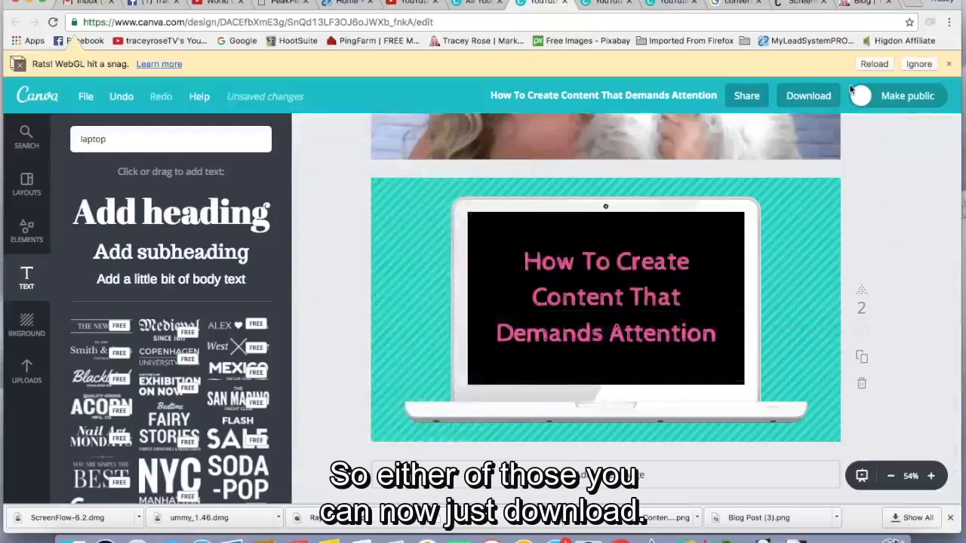
# - Set the download to export only page 1 as PNG
pyautogui.click(809, 97)
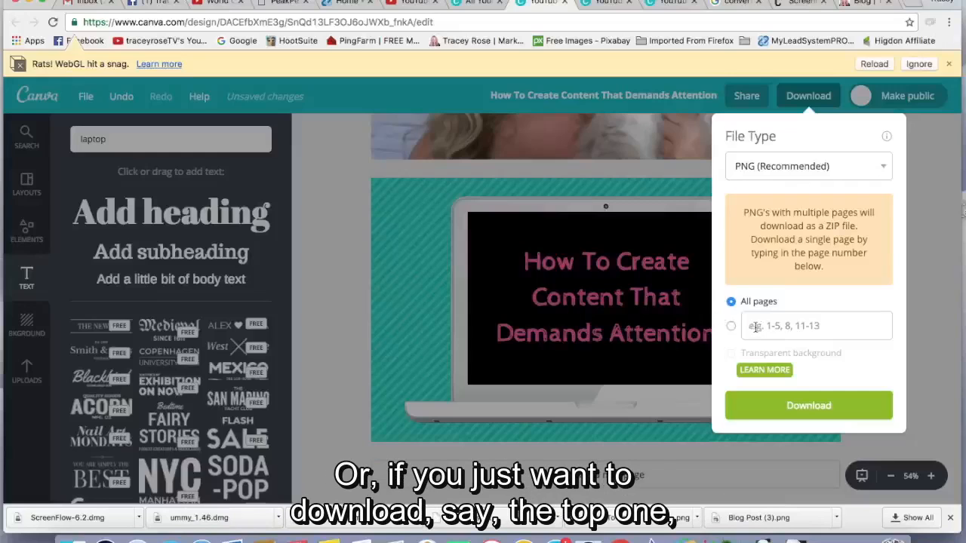
pyautogui.click(815, 326)
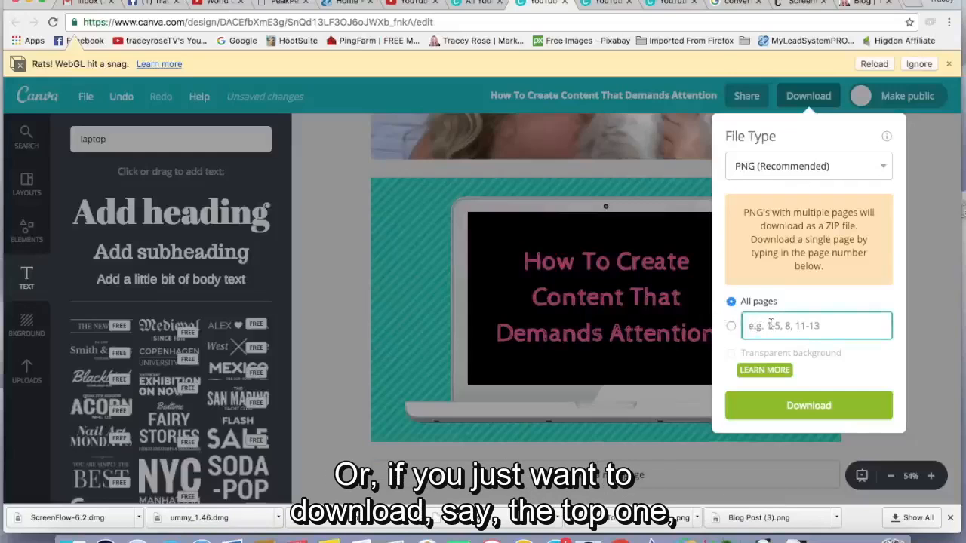
pyautogui.click(731, 327)
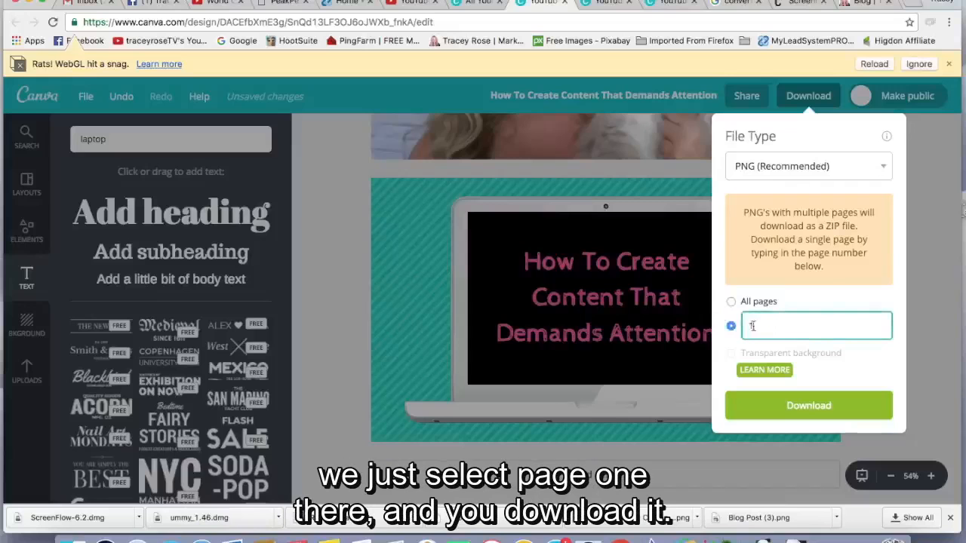
pyautogui.write('1')
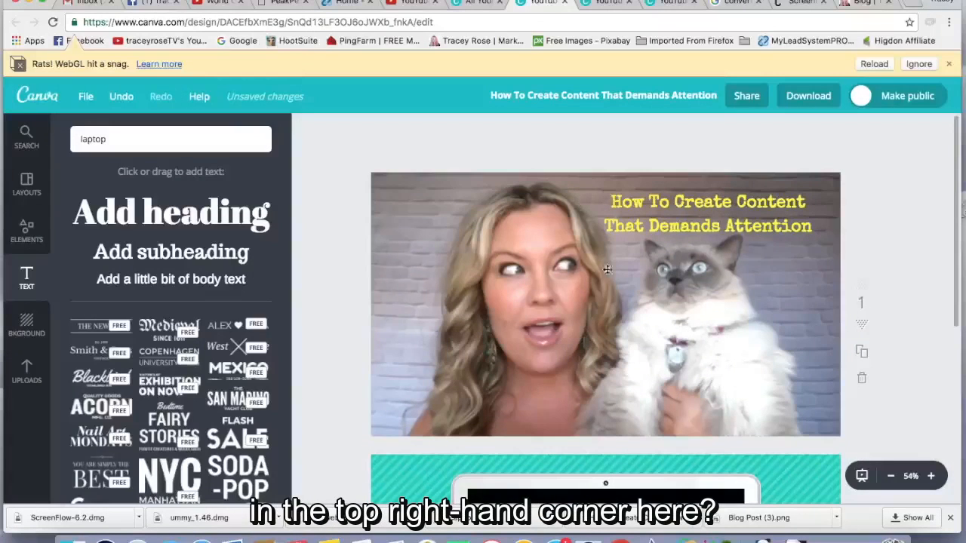
pyautogui.moveTo(616, 295)
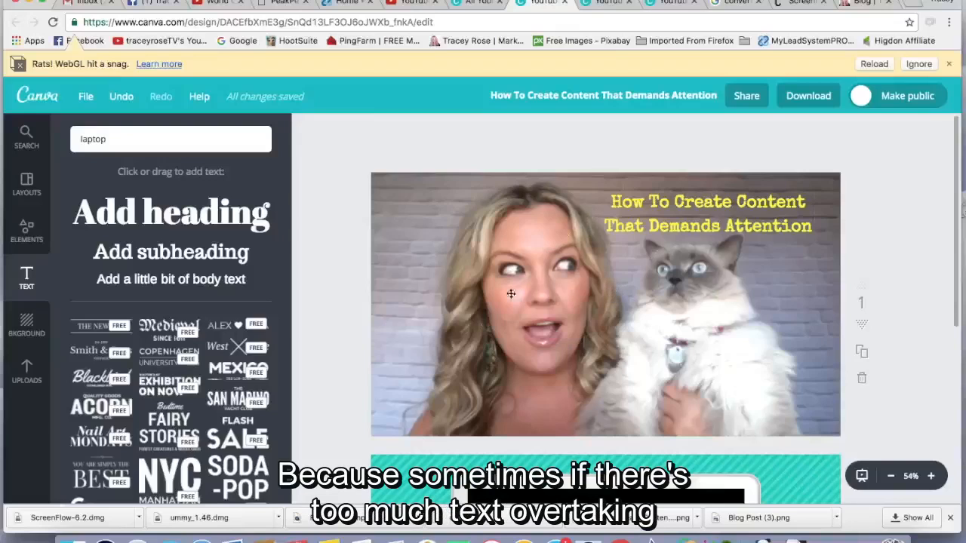
pyautogui.moveTo(718, 308)
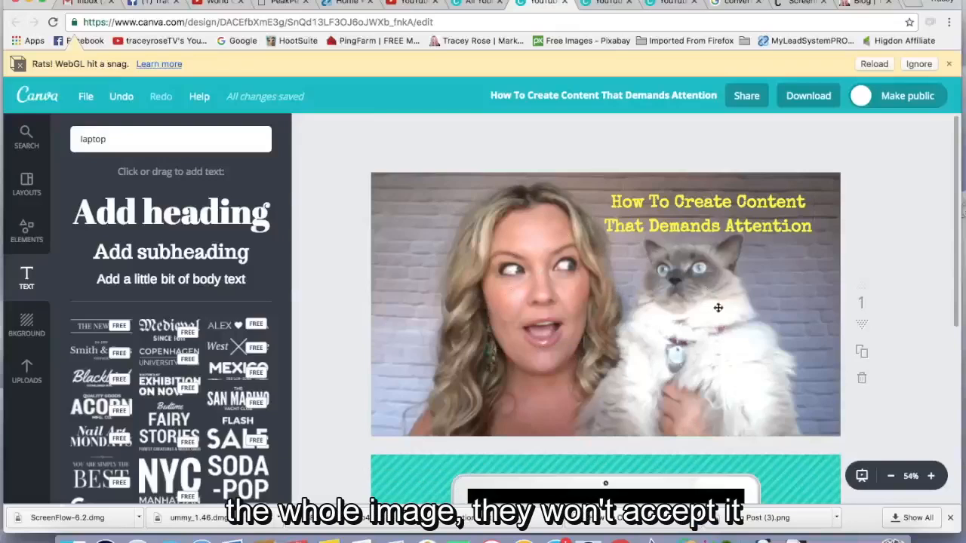
pyautogui.moveTo(555, 336)
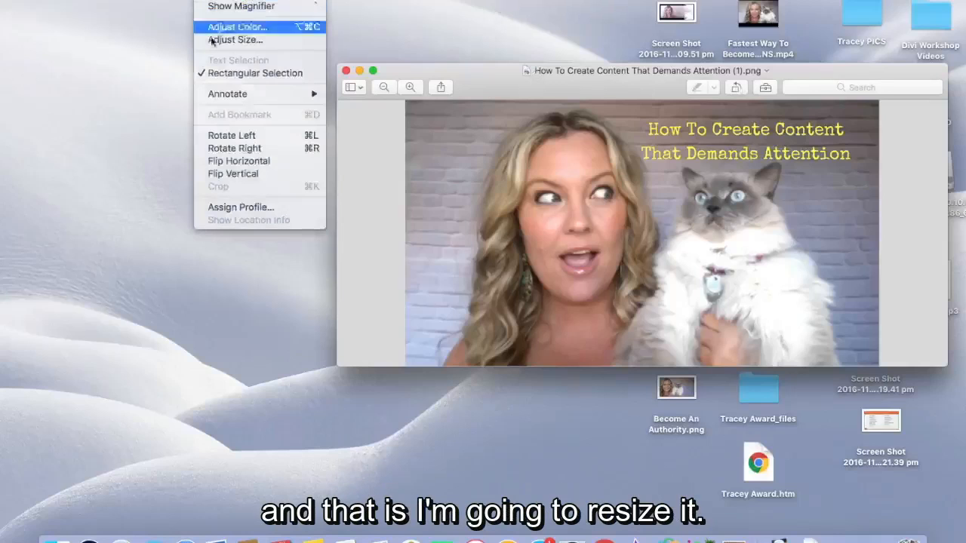
pyautogui.moveTo(236, 40)
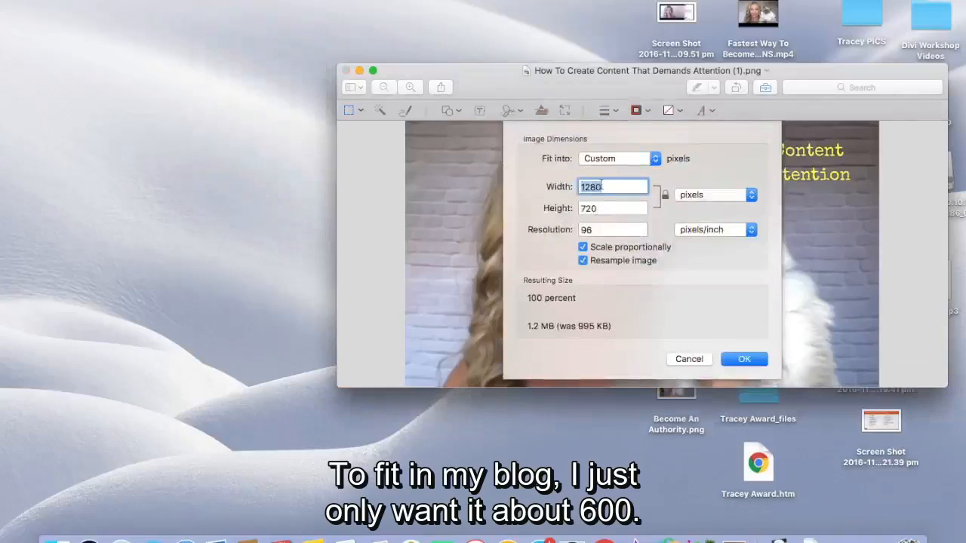
# - Resize the thumbnail PNG to 600 px wide, scaled proportionally to 338 px high
pyautogui.write('600')
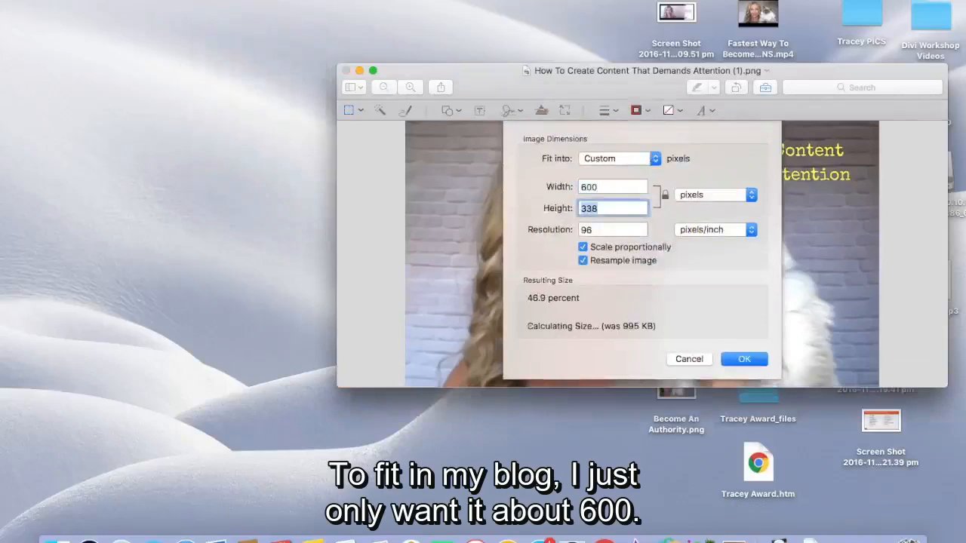
pyautogui.click(743, 359)
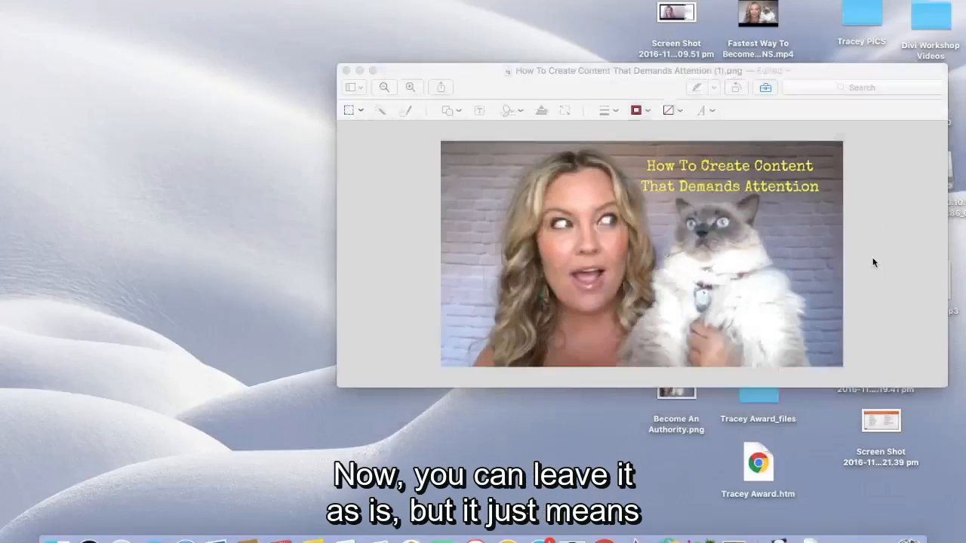